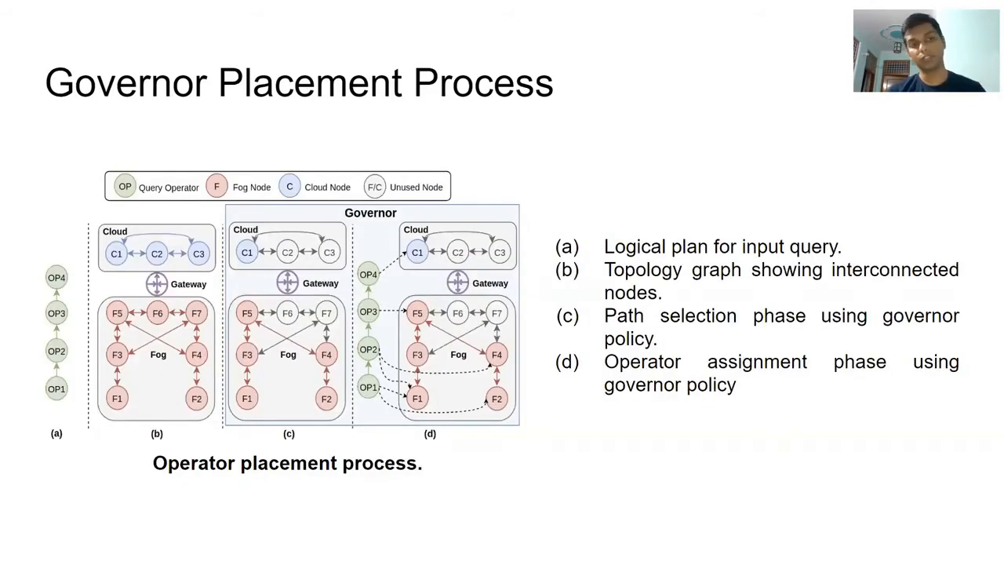
{"action": "mouse_move", "coordinate": [510, 370]}
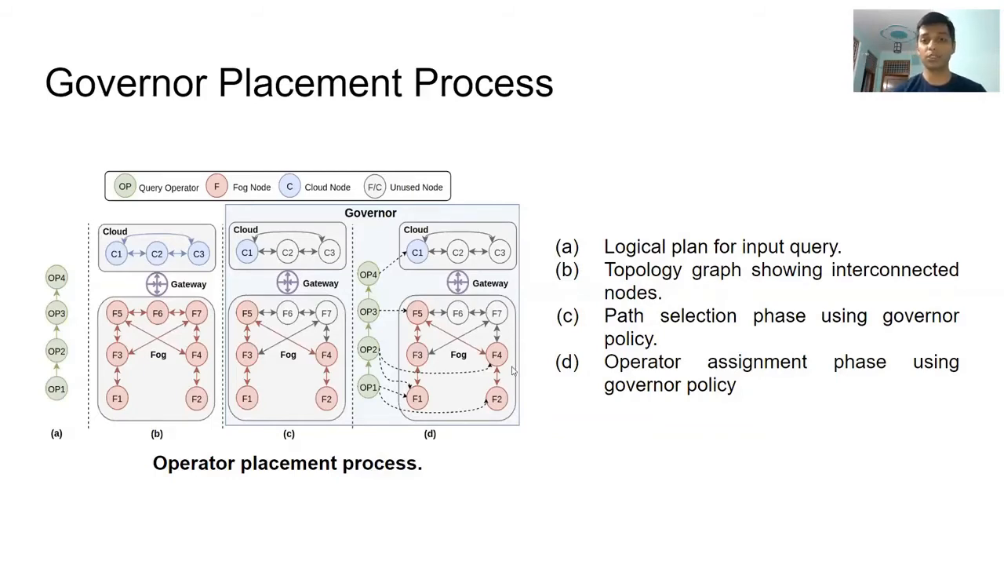
{"action": "mouse_move", "coordinate": [566, 281]}
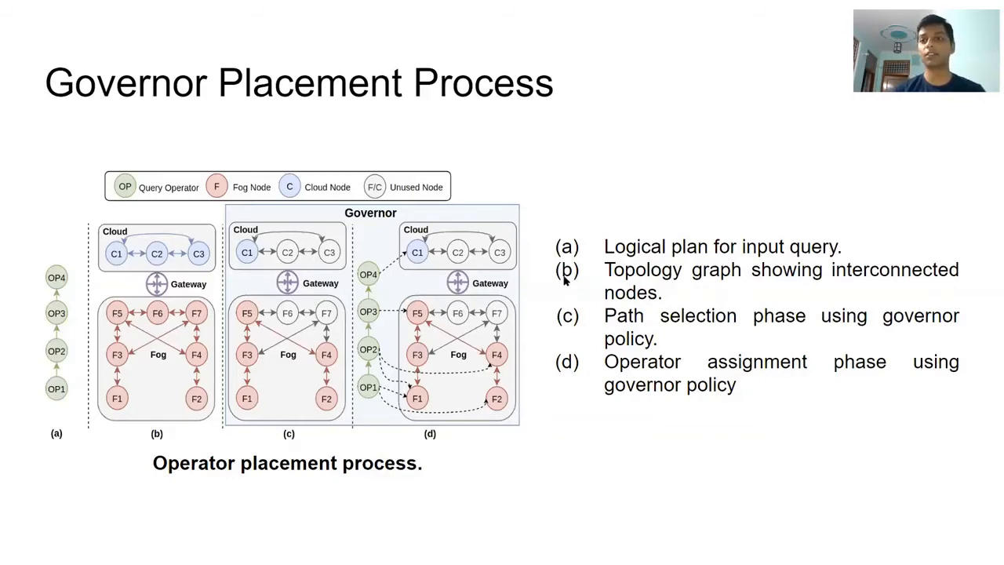
{"action": "mouse_move", "coordinate": [140, 378]}
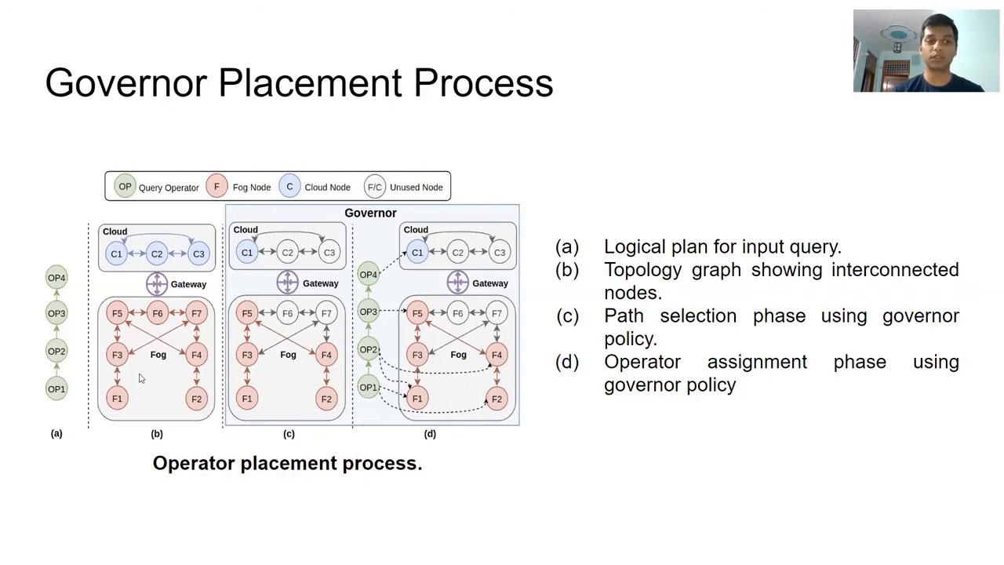
{"action": "mouse_move", "coordinate": [81, 430]}
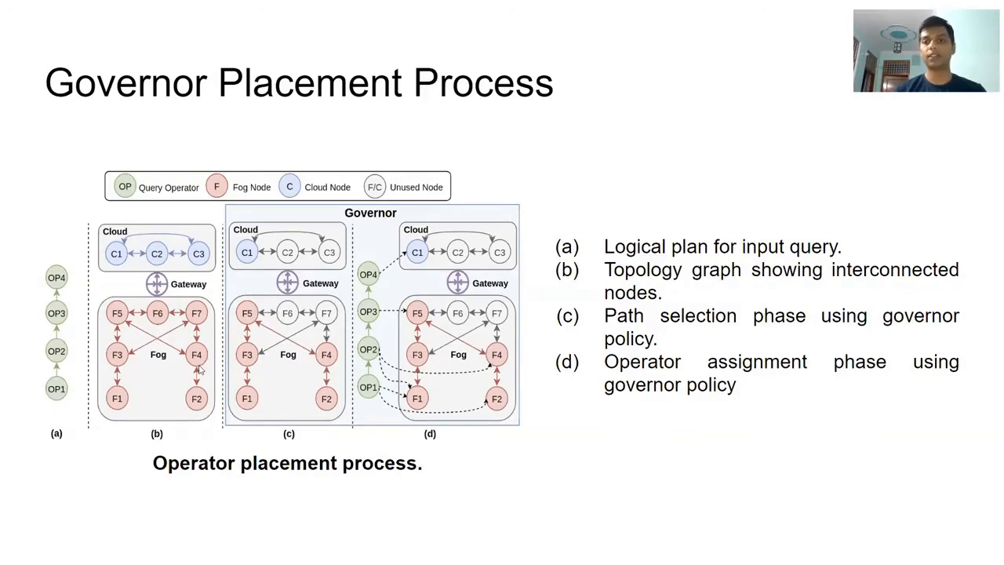
{"action": "mouse_move", "coordinate": [222, 364]}
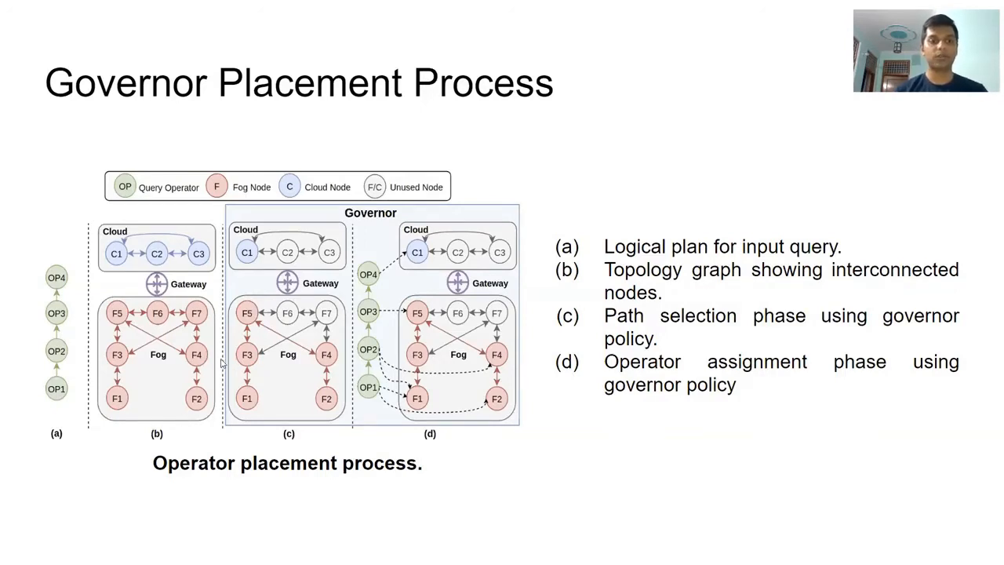
{"action": "mouse_move", "coordinate": [175, 373]}
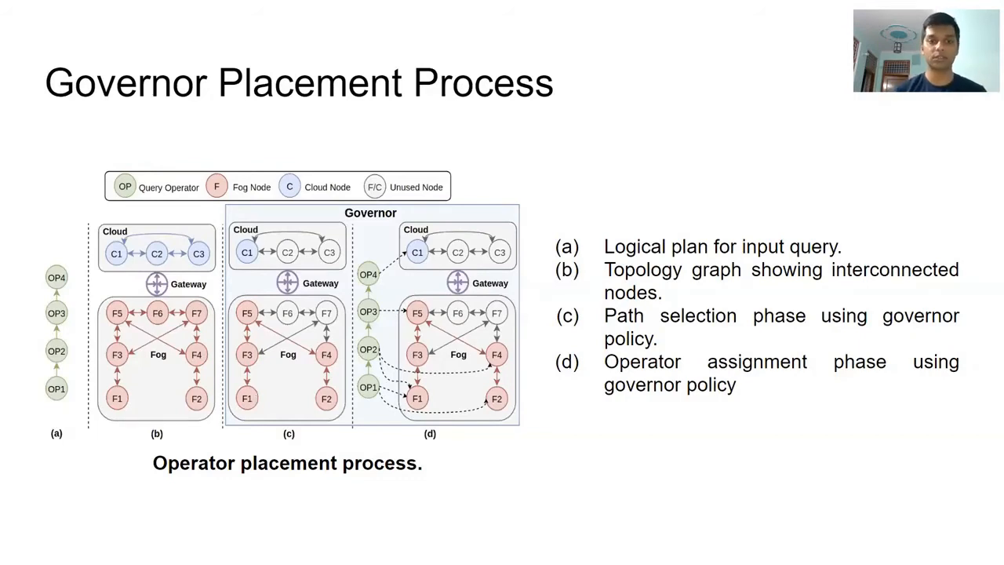
{"action": "mouse_move", "coordinate": [296, 378]}
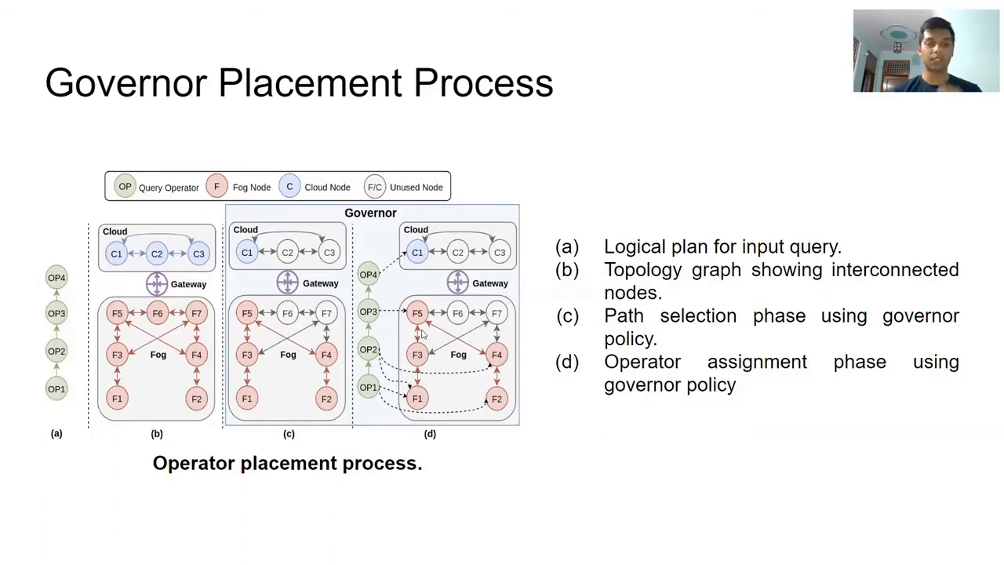
{"action": "mouse_move", "coordinate": [321, 347]}
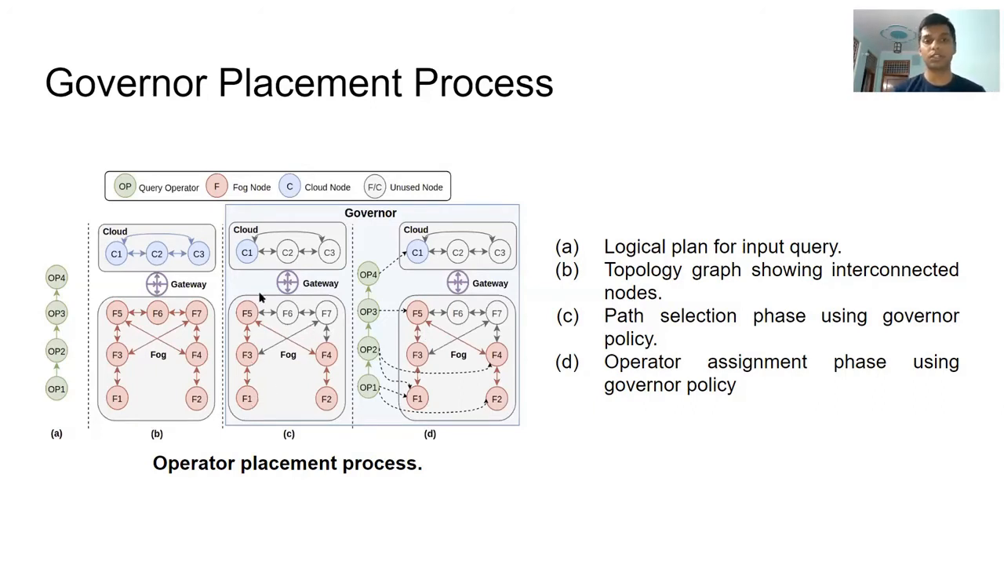
{"action": "mouse_move", "coordinate": [248, 400]}
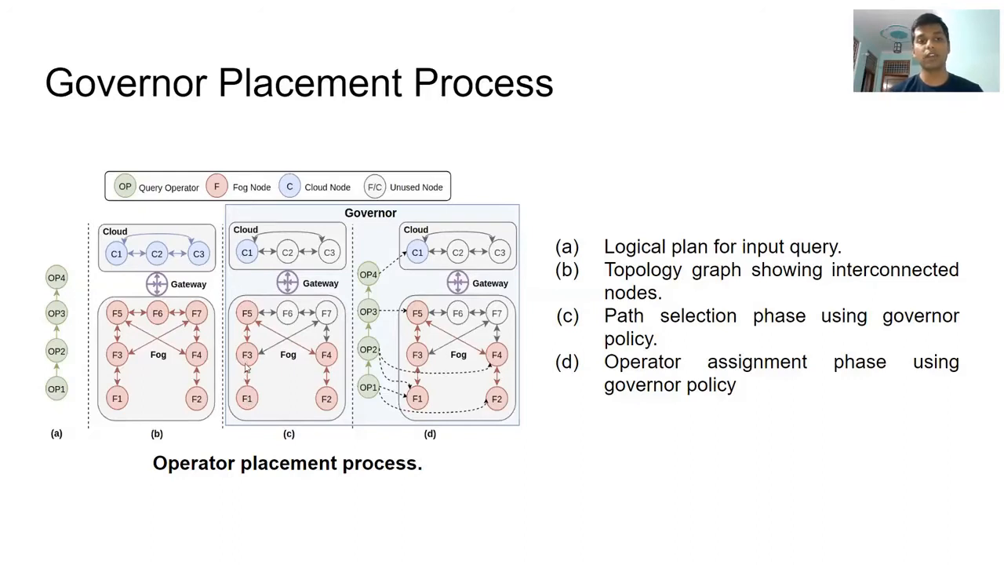
{"action": "mouse_move", "coordinate": [306, 349]}
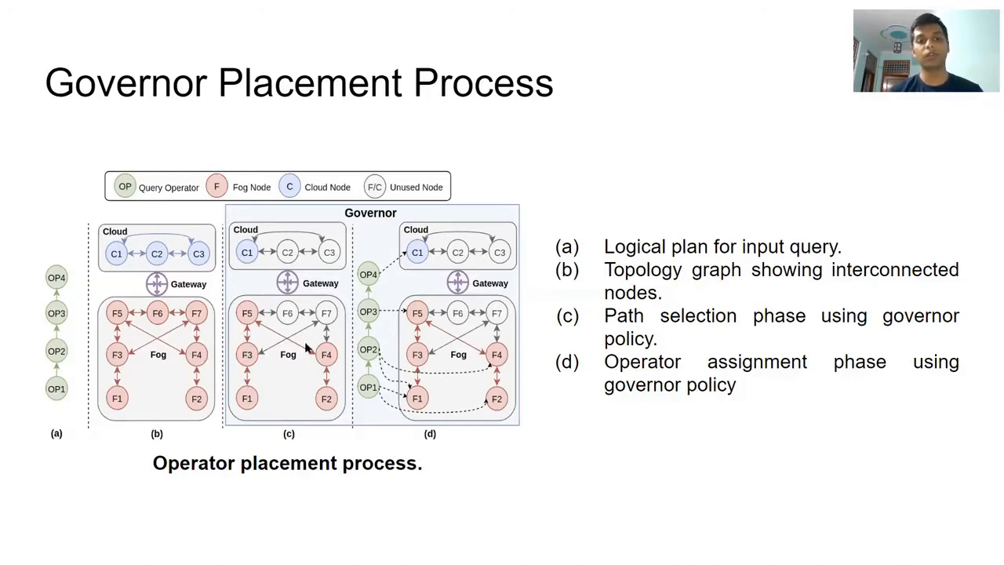
{"action": "mouse_move", "coordinate": [317, 321]}
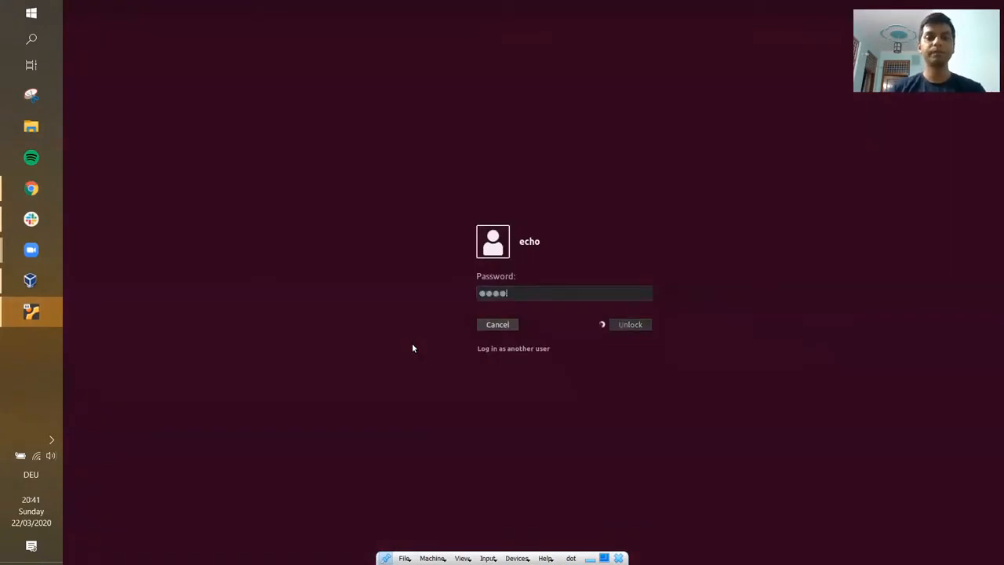
- Unlock the VM session to reach the NebulaStream page with the temperature filter query
{"action": "left_click", "coordinate": [630, 323]}
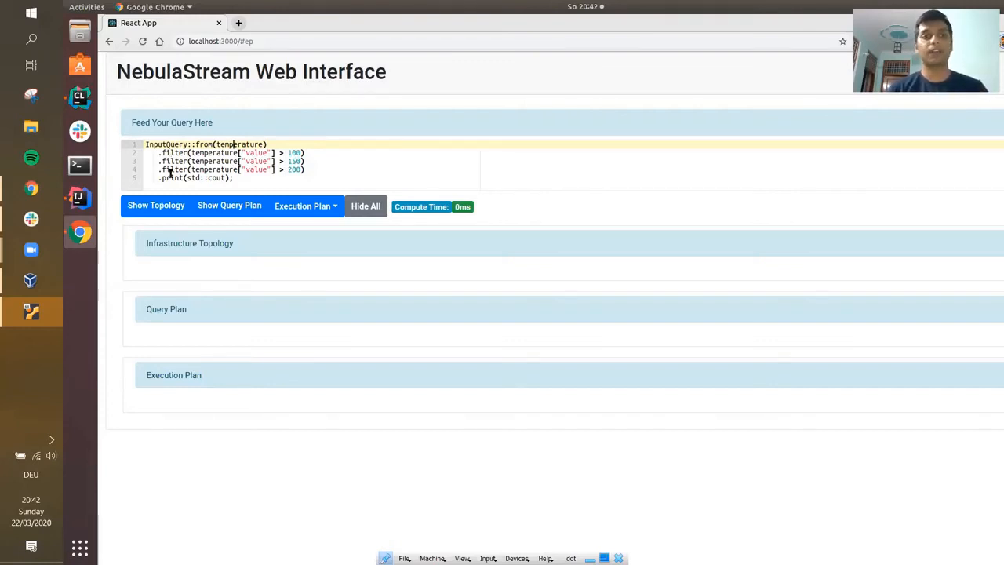
{"action": "mouse_move", "coordinate": [169, 178]}
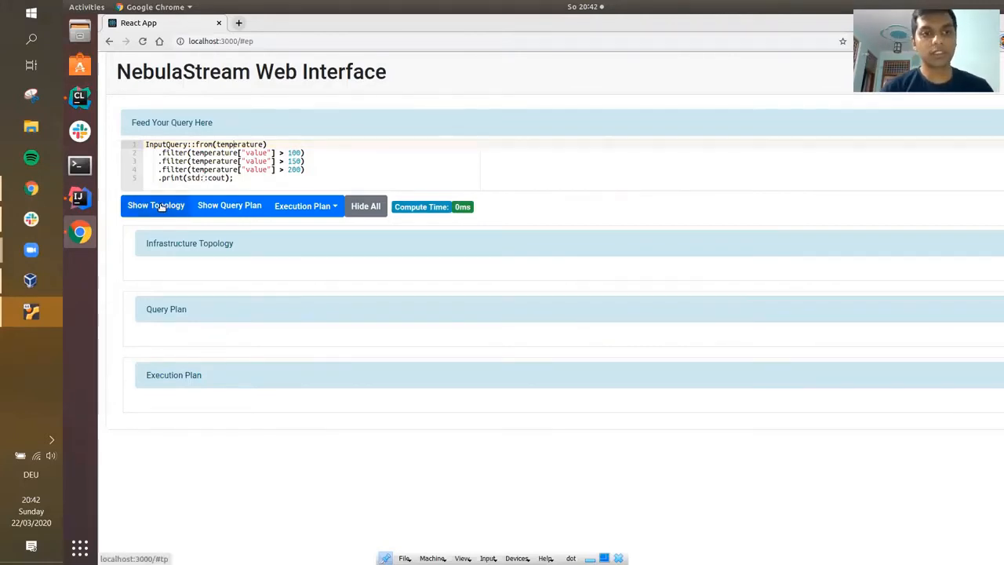
- Show the infrastructure topology and review the node graph from Node-0 down to the sensors
{"action": "left_click", "coordinate": [157, 204]}
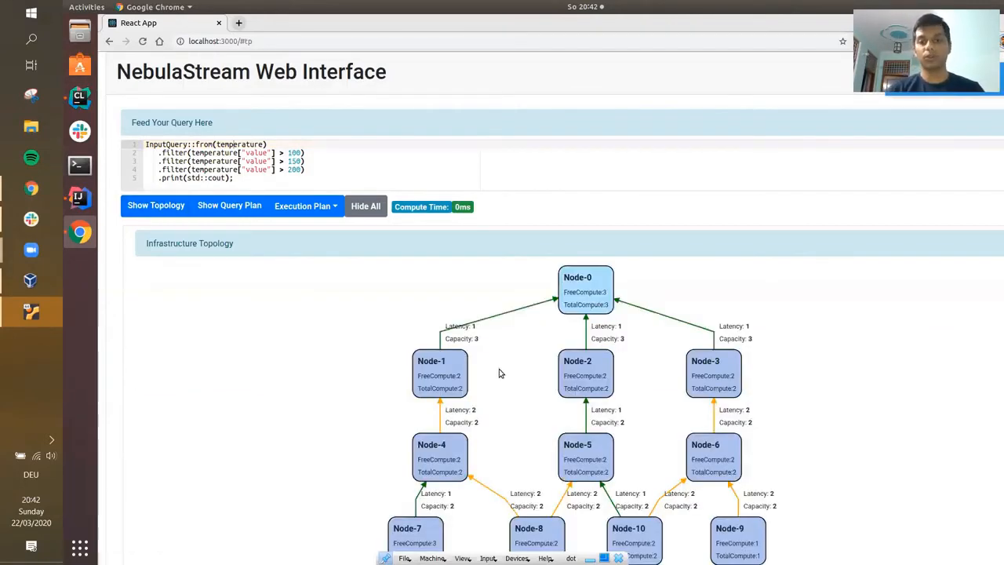
{"action": "scroll", "scroll_direction": "down", "scroll_amount": 3}
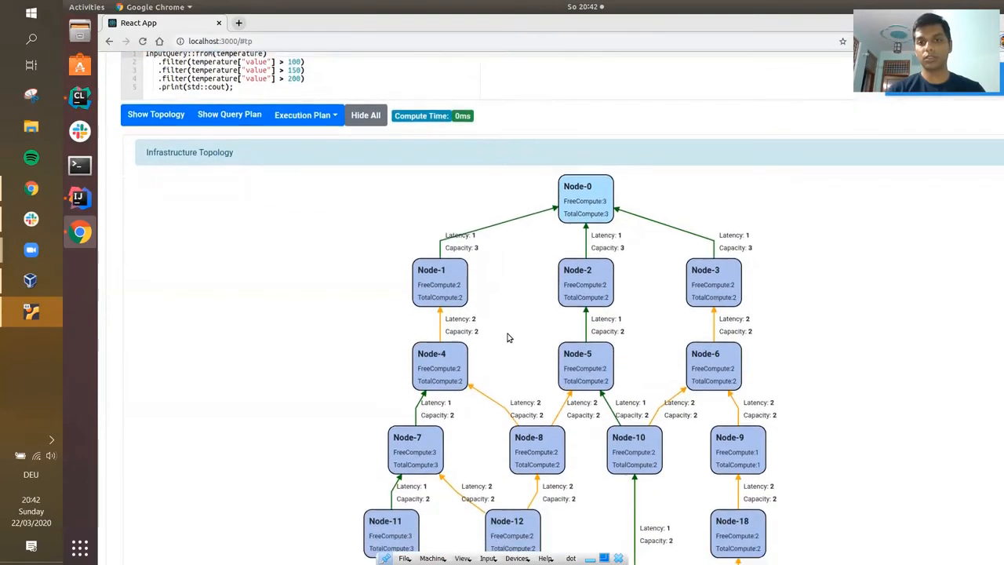
{"action": "scroll", "scroll_direction": "down", "scroll_amount": 3}
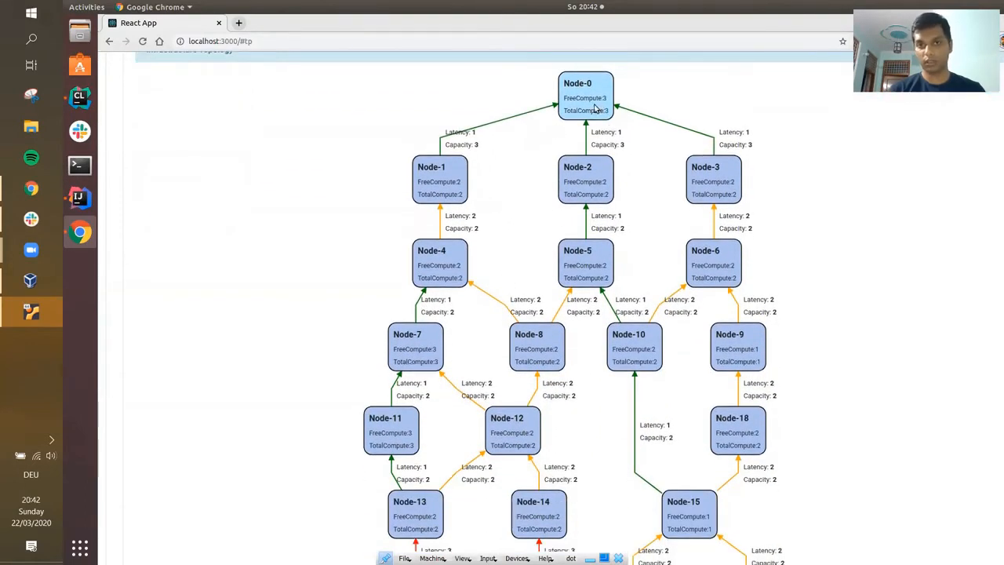
{"action": "scroll", "scroll_direction": "down", "scroll_amount": 3}
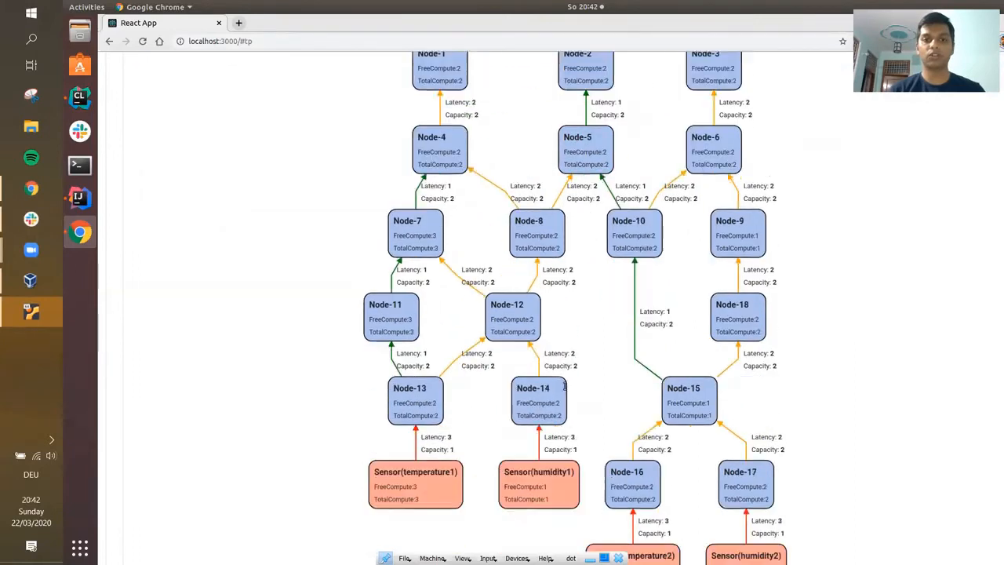
{"action": "scroll", "scroll_direction": "down", "scroll_amount": 3}
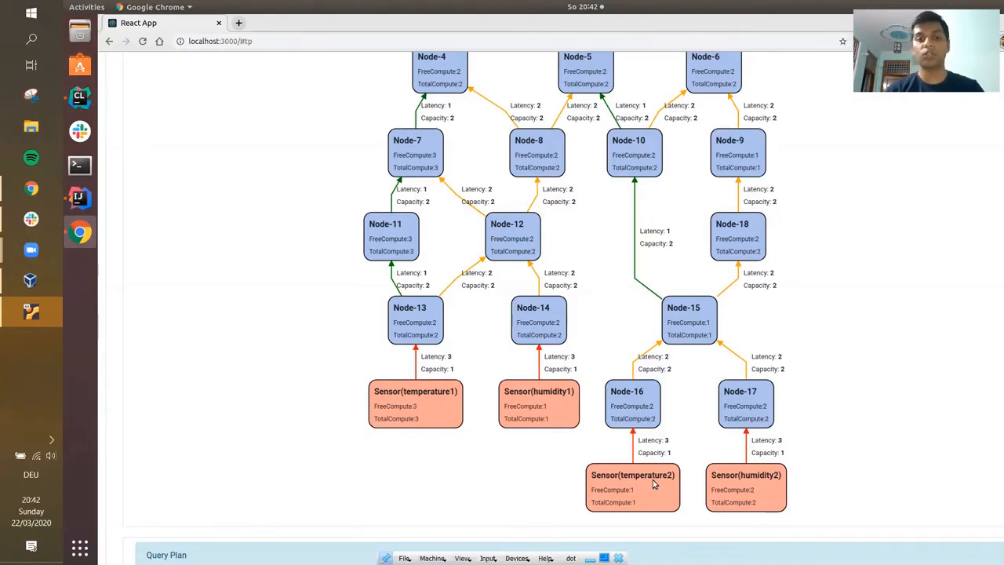
{"action": "mouse_move", "coordinate": [397, 349]}
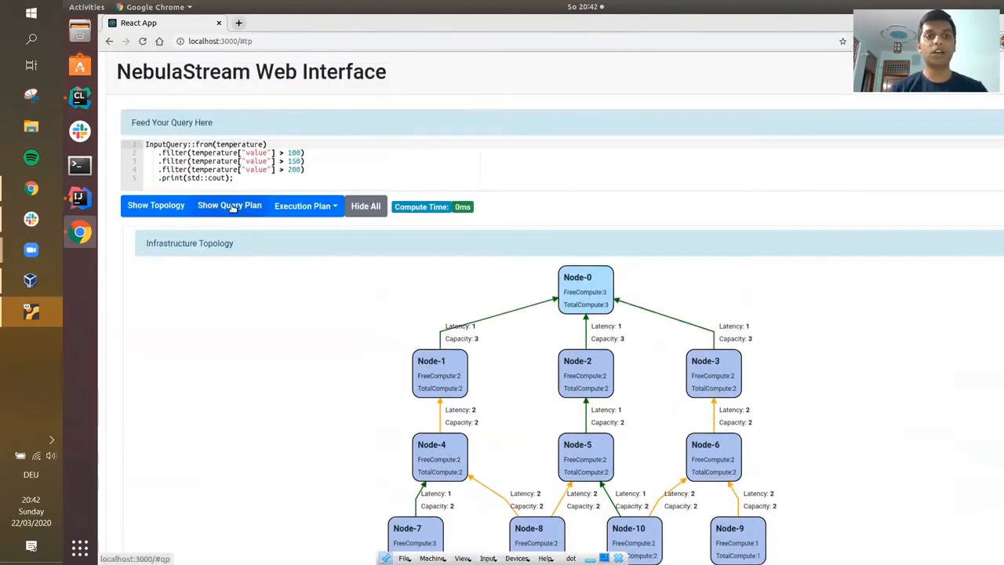
- Show the logical query plan with SOURCE, three FILTER operators and SINK, then return to the top
{"action": "left_click", "coordinate": [229, 206]}
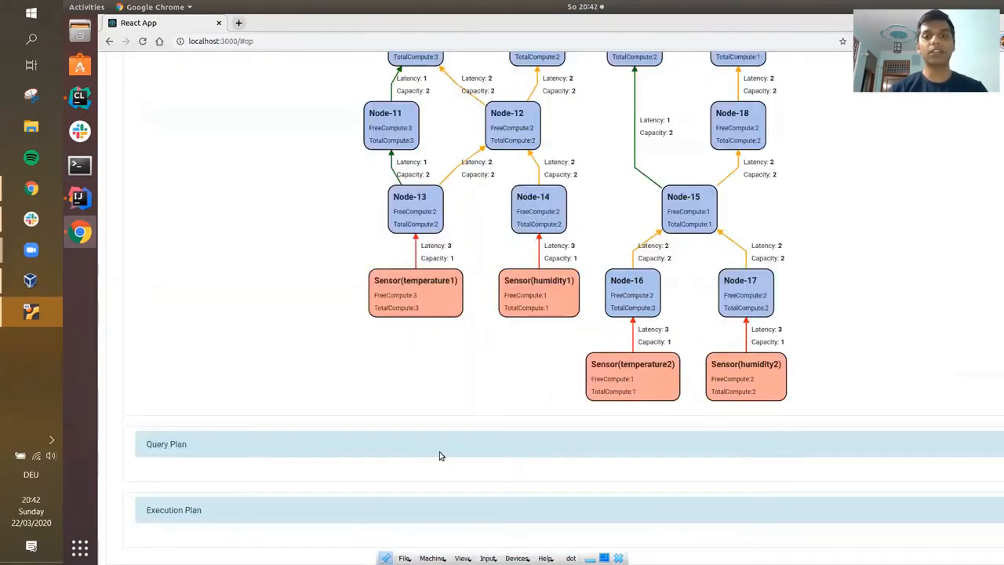
{"action": "mouse_move", "coordinate": [444, 464]}
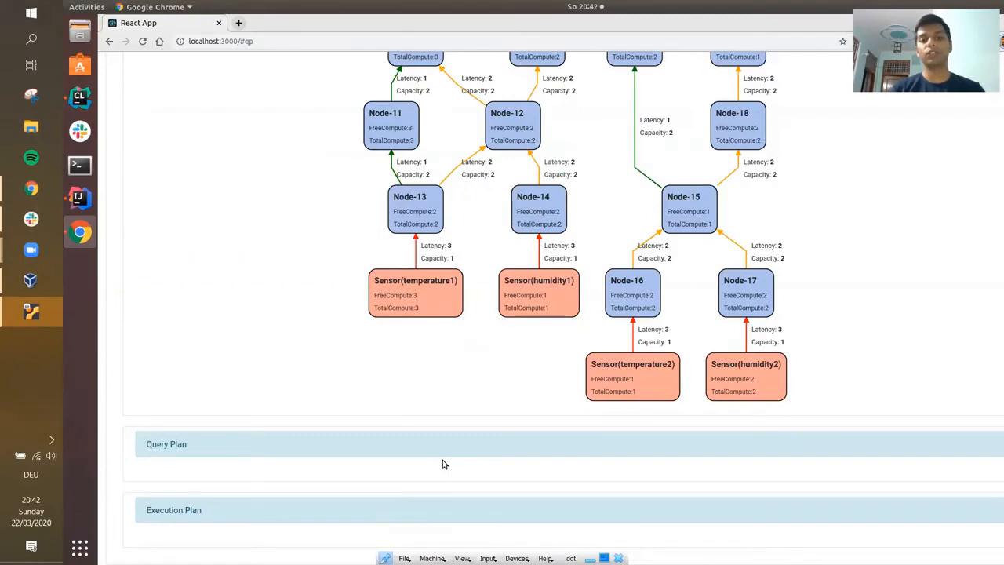
{"action": "scroll", "scroll_direction": "down", "scroll_amount": 3}
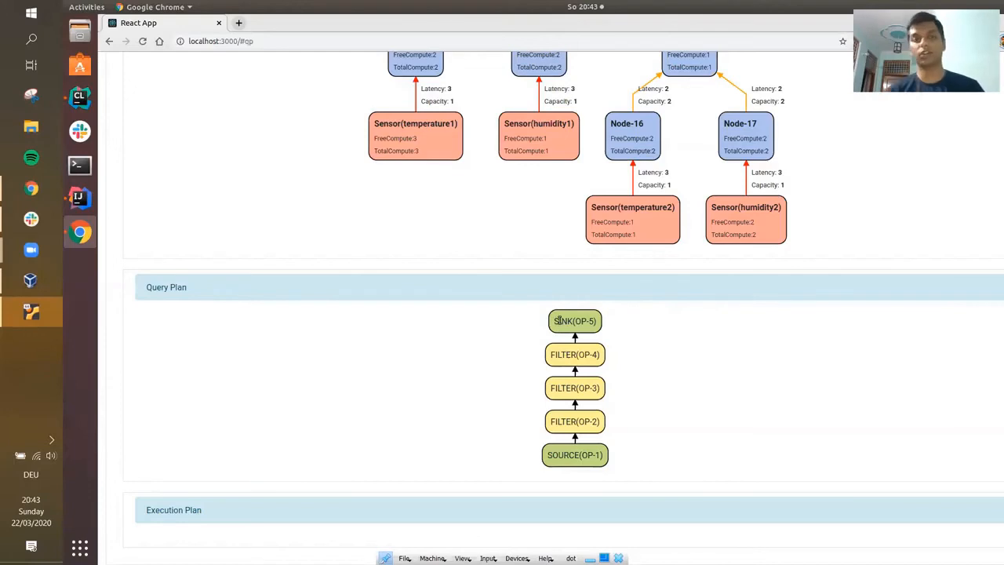
{"action": "mouse_move", "coordinate": [521, 186]}
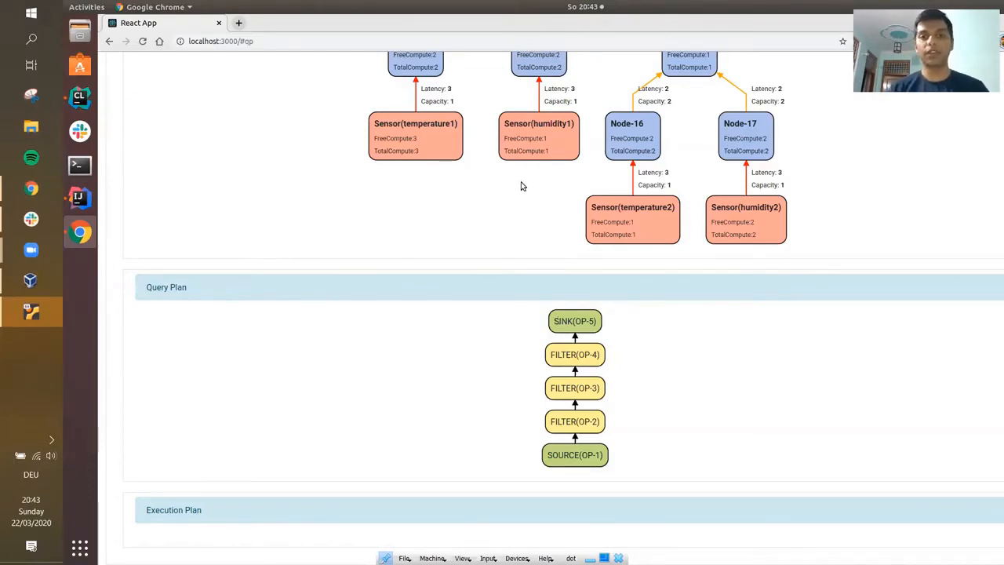
{"action": "mouse_move", "coordinate": [461, 126]}
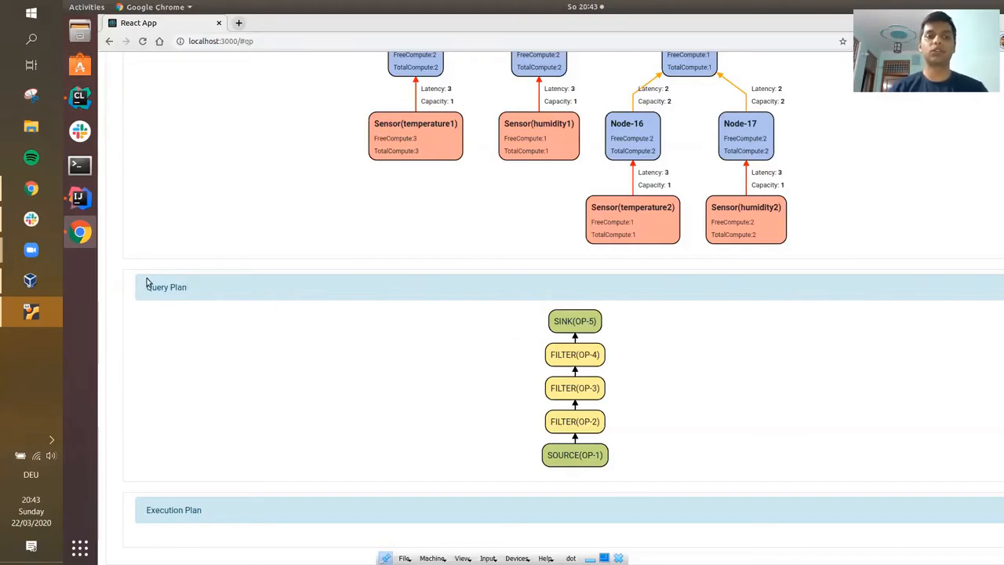
{"action": "scroll", "scroll_direction": "up", "scroll_amount": 3}
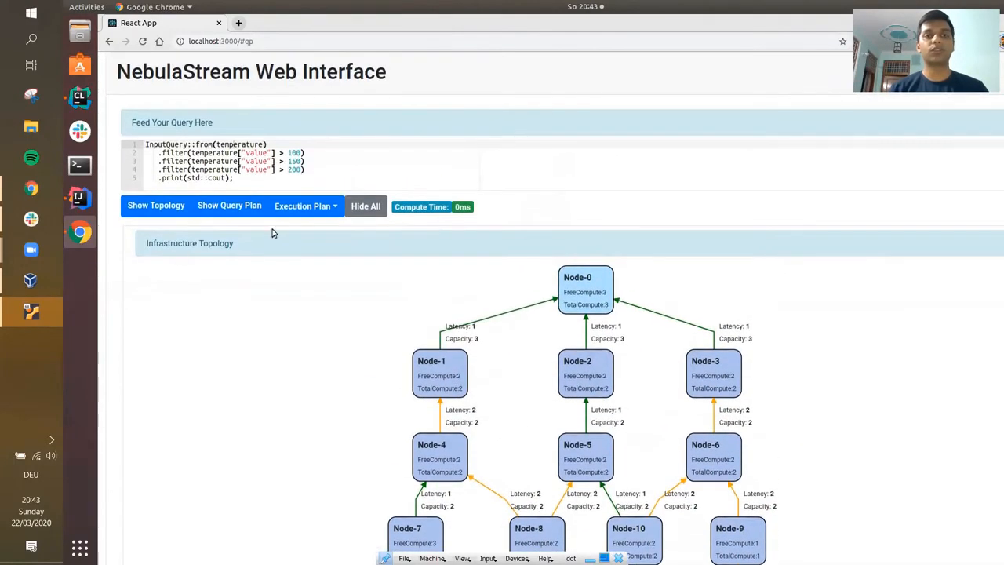
- Choose the Latency placement strategy from the Execution Plan dropdown
{"action": "left_click", "coordinate": [301, 205]}
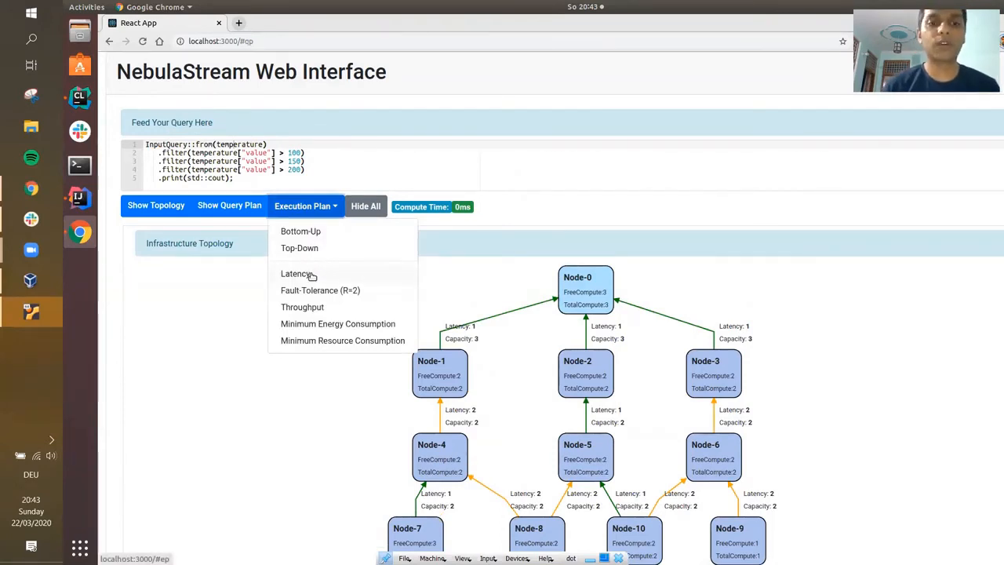
{"action": "scroll", "scroll_direction": "down", "scroll_amount": 3}
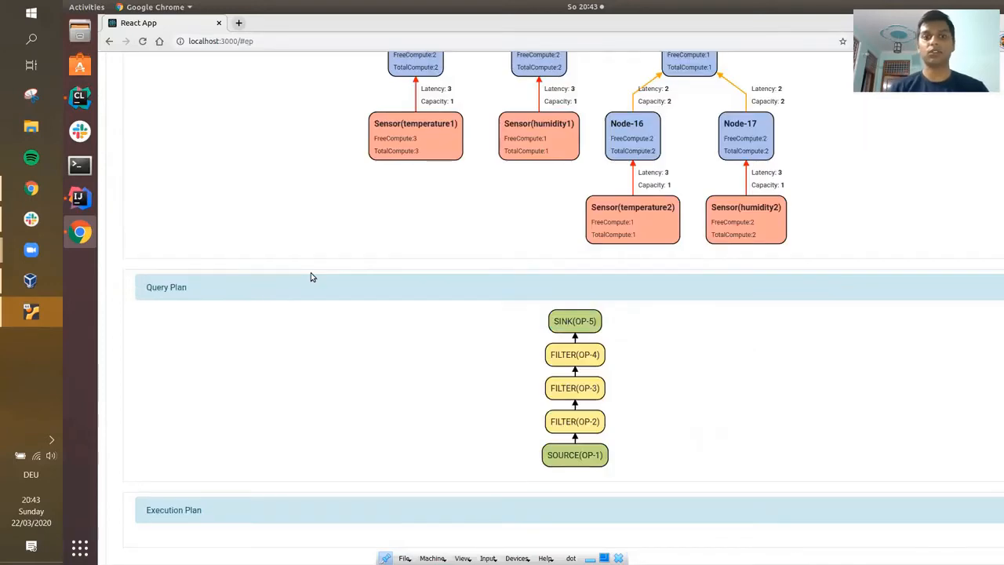
{"action": "mouse_move", "coordinate": [487, 289]}
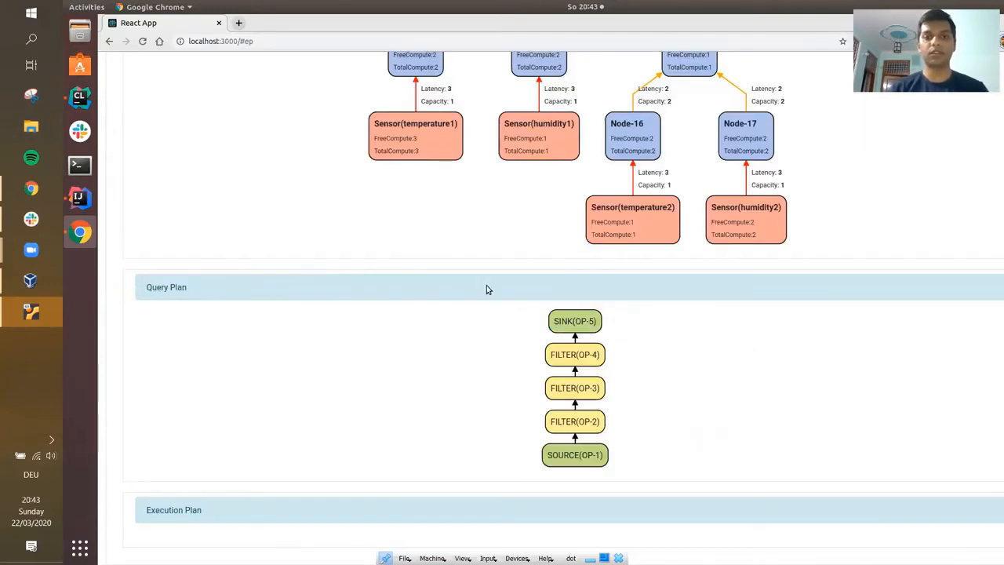
- Scroll through the execution plan to inspect operator placement on blue nodes from sensors to Node-0
{"action": "scroll", "scroll_direction": "down", "scroll_amount": 3}
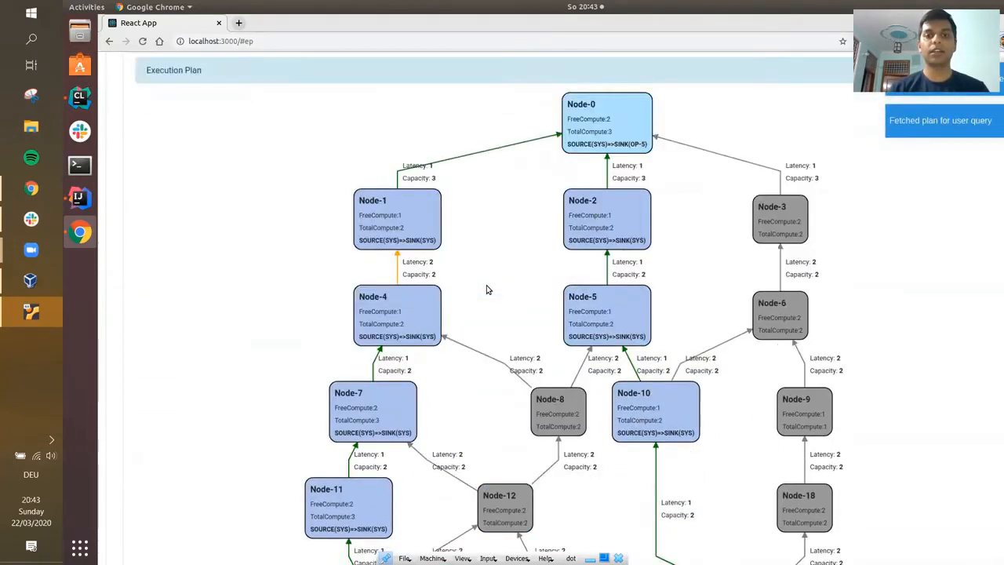
{"action": "scroll", "scroll_direction": "down", "scroll_amount": 3}
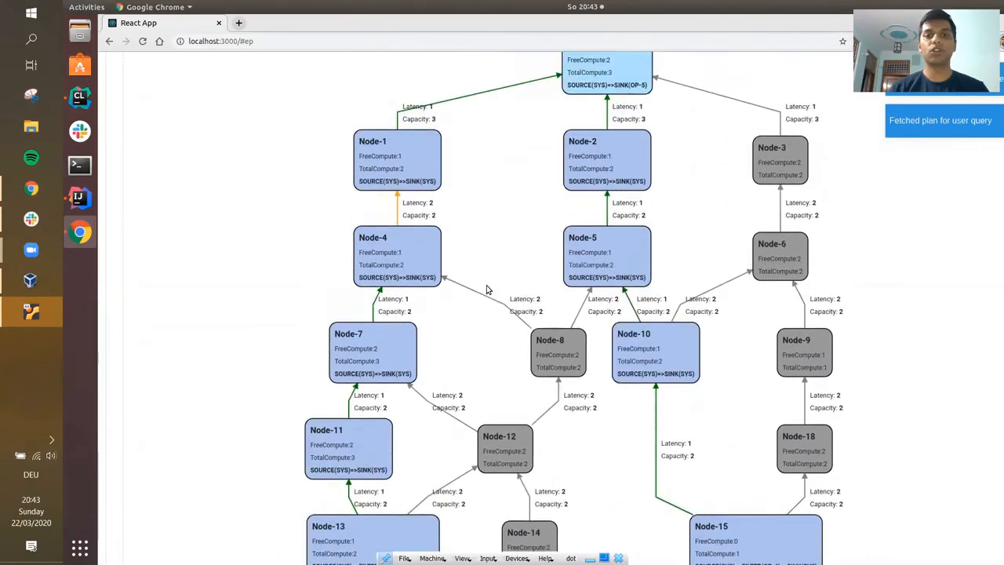
{"action": "scroll", "scroll_direction": "down", "scroll_amount": 3}
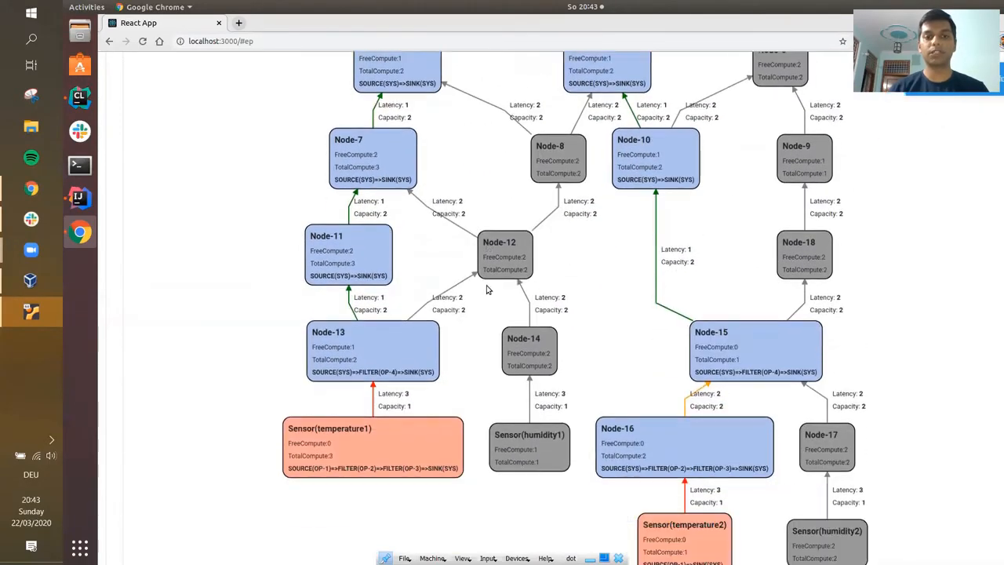
{"action": "scroll", "scroll_direction": "down", "scroll_amount": 3}
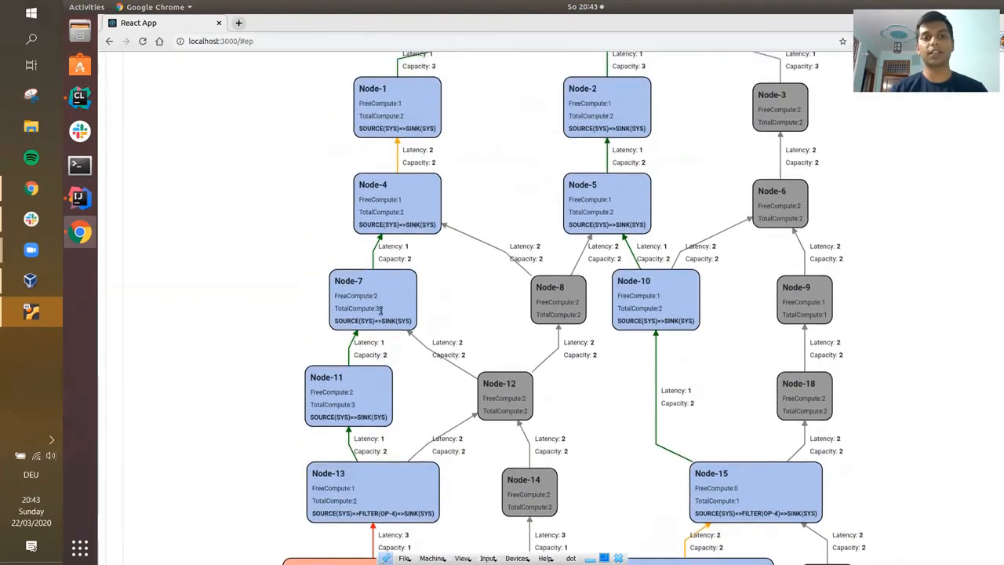
{"action": "scroll", "scroll_direction": "up", "scroll_amount": 3}
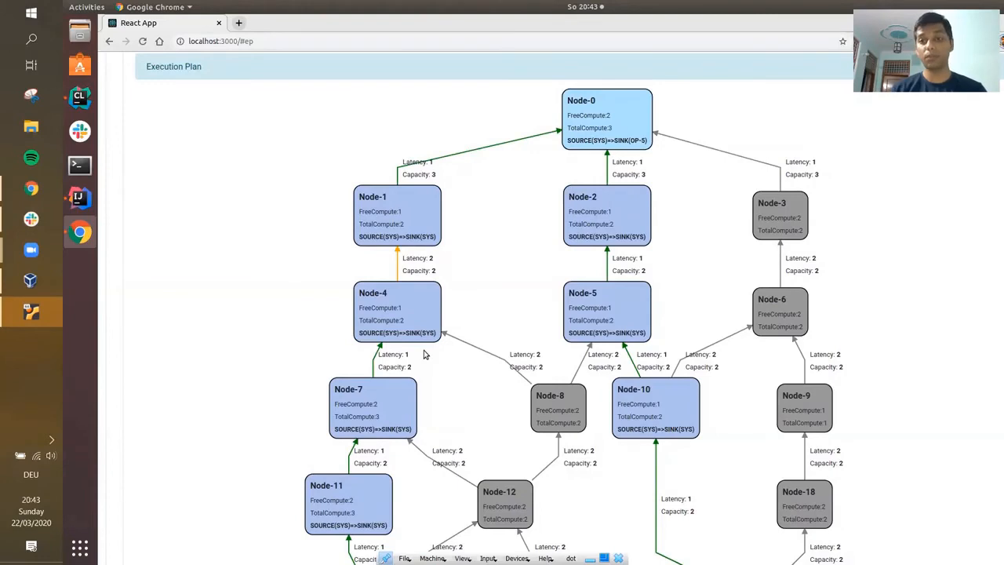
{"action": "scroll", "scroll_direction": "down", "scroll_amount": 3}
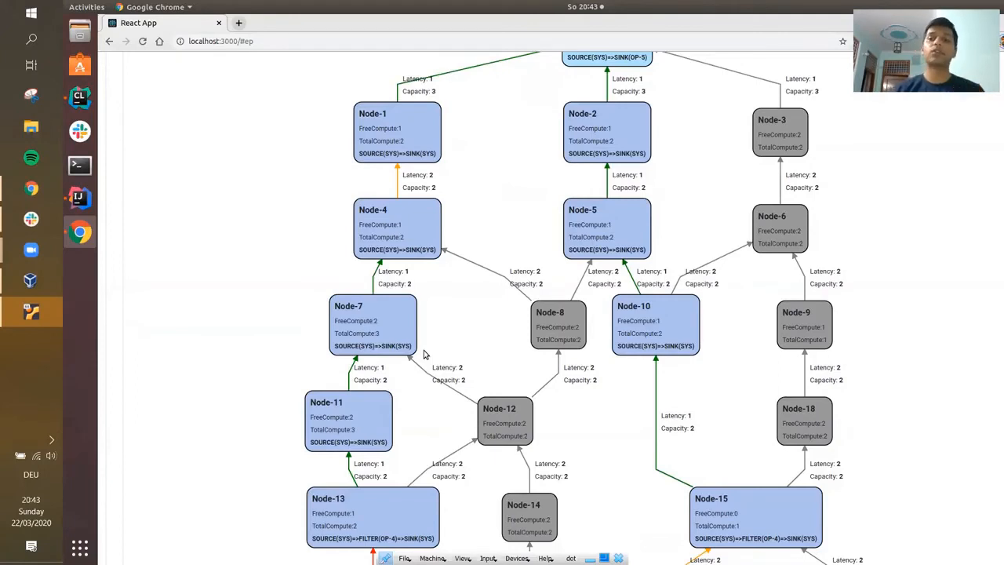
{"action": "scroll", "scroll_direction": "down", "scroll_amount": 3}
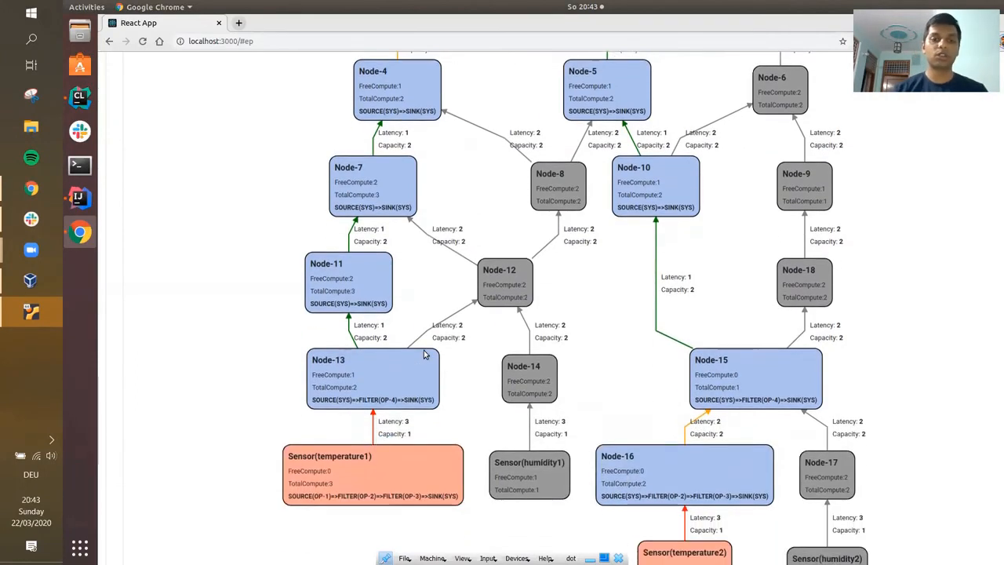
{"action": "scroll", "scroll_direction": "down", "scroll_amount": 3}
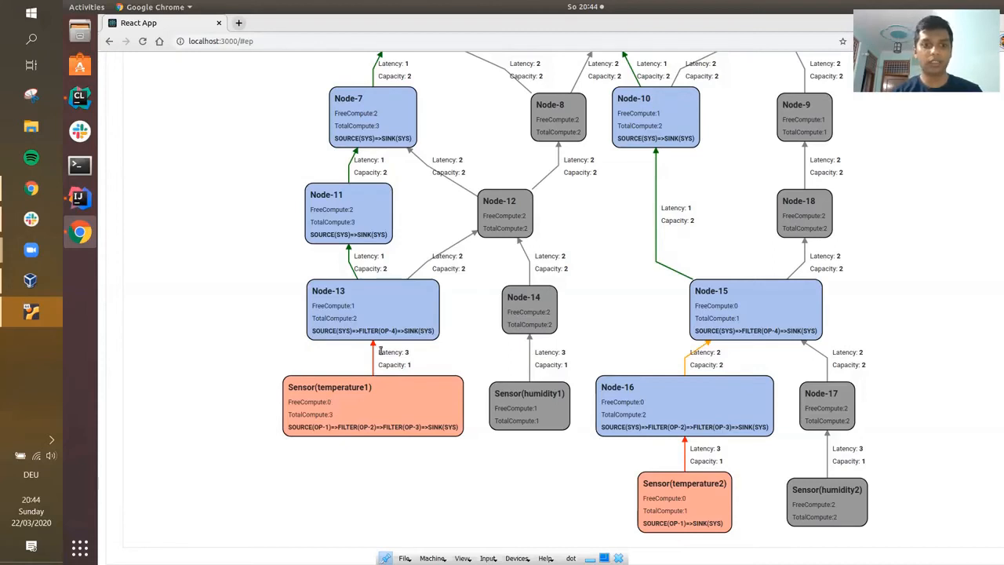
{"action": "mouse_move", "coordinate": [376, 333]}
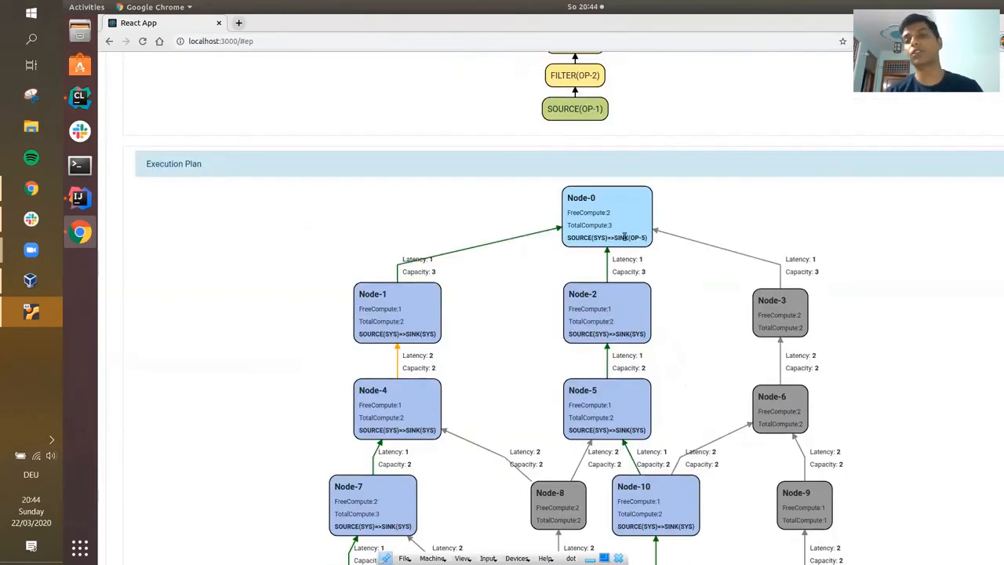
- Check the compute time, then present the slides full screen on the Future Work slide
{"action": "scroll", "scroll_direction": "down", "scroll_amount": 3}
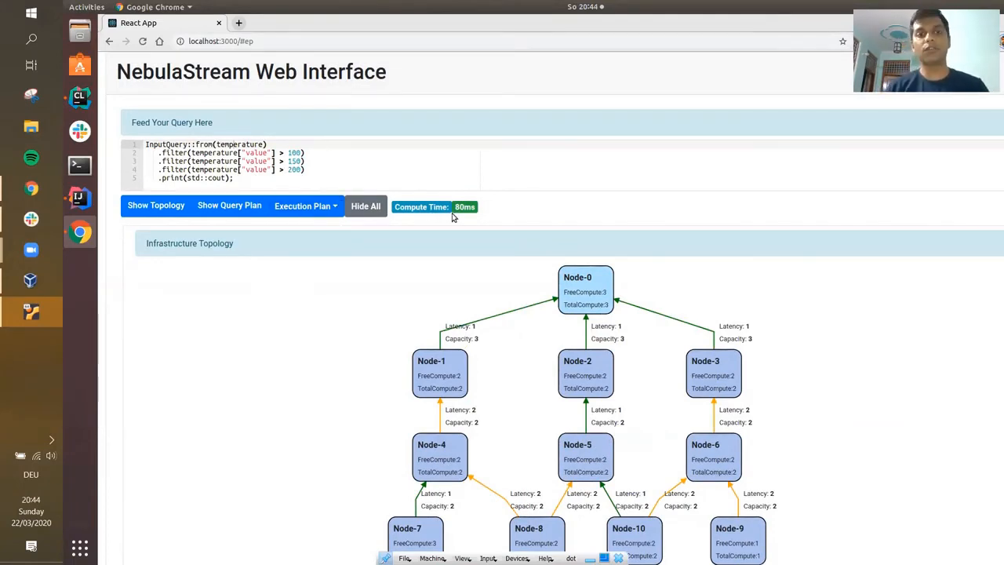
{"action": "left_click", "coordinate": [302, 206]}
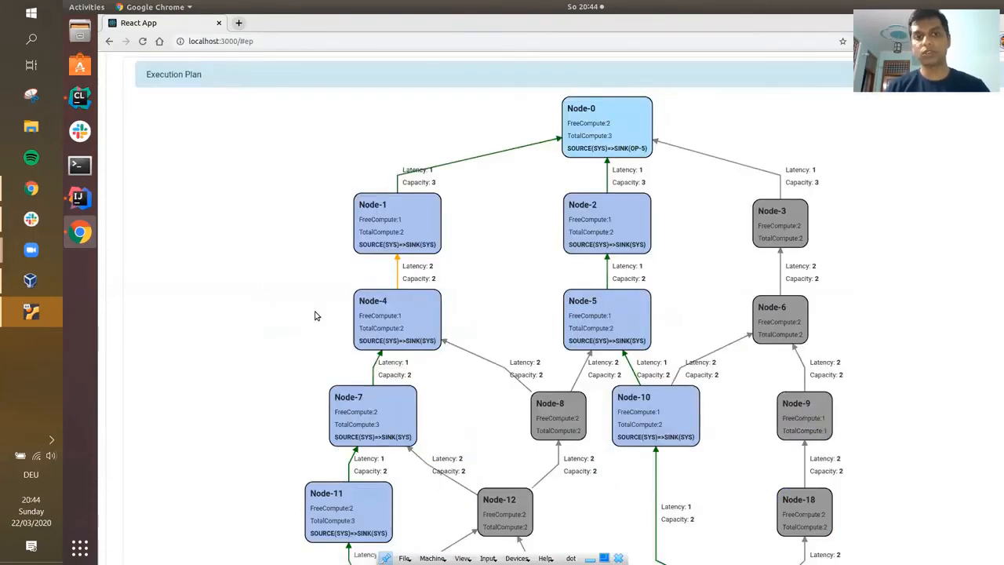
{"action": "mouse_move", "coordinate": [448, 281]}
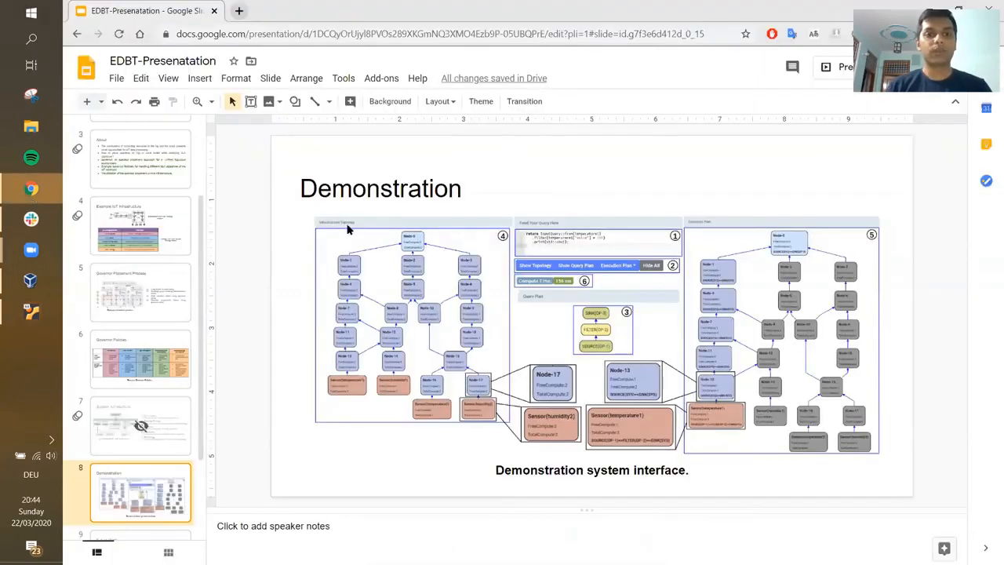
{"action": "left_click", "coordinate": [846, 66]}
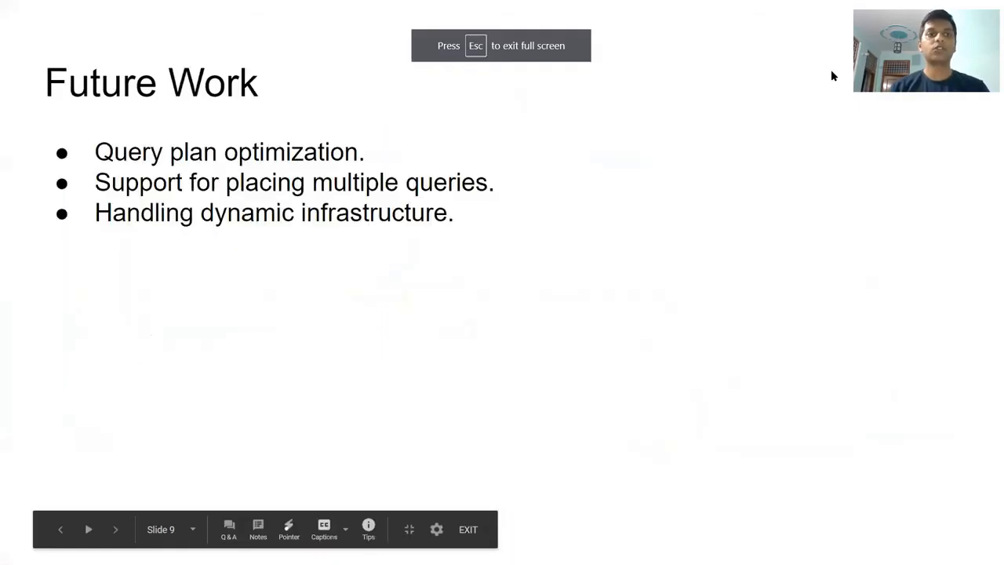